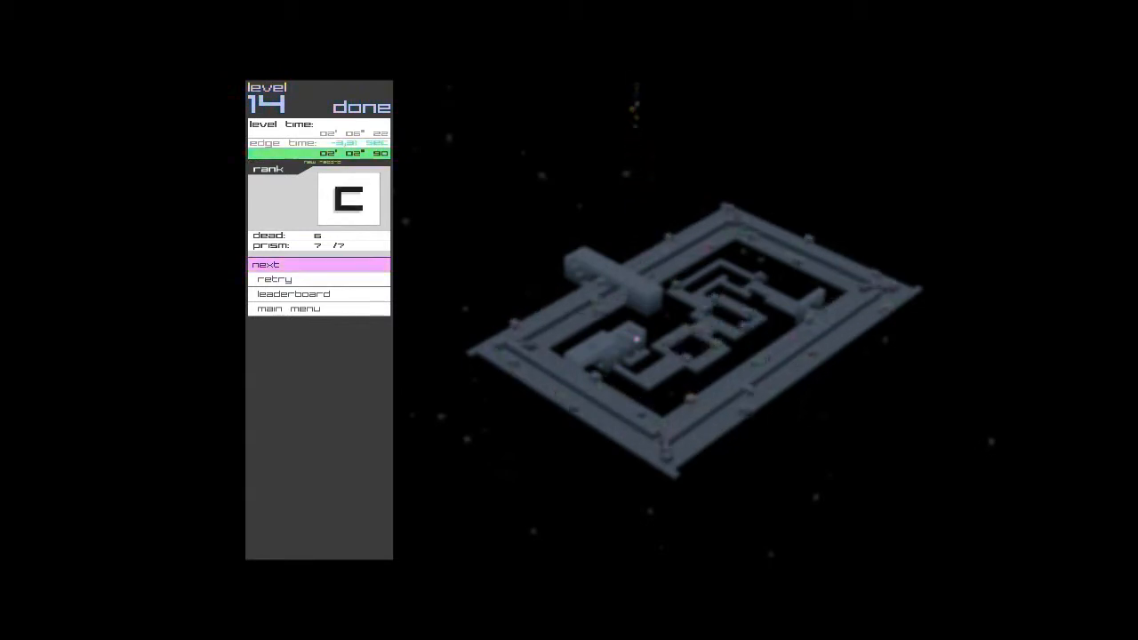
- Clear level 15 with a B rank and all 11 prisms, then load level 16 'mind the gap'
{"action": "left_click", "coordinate": [265, 264]}
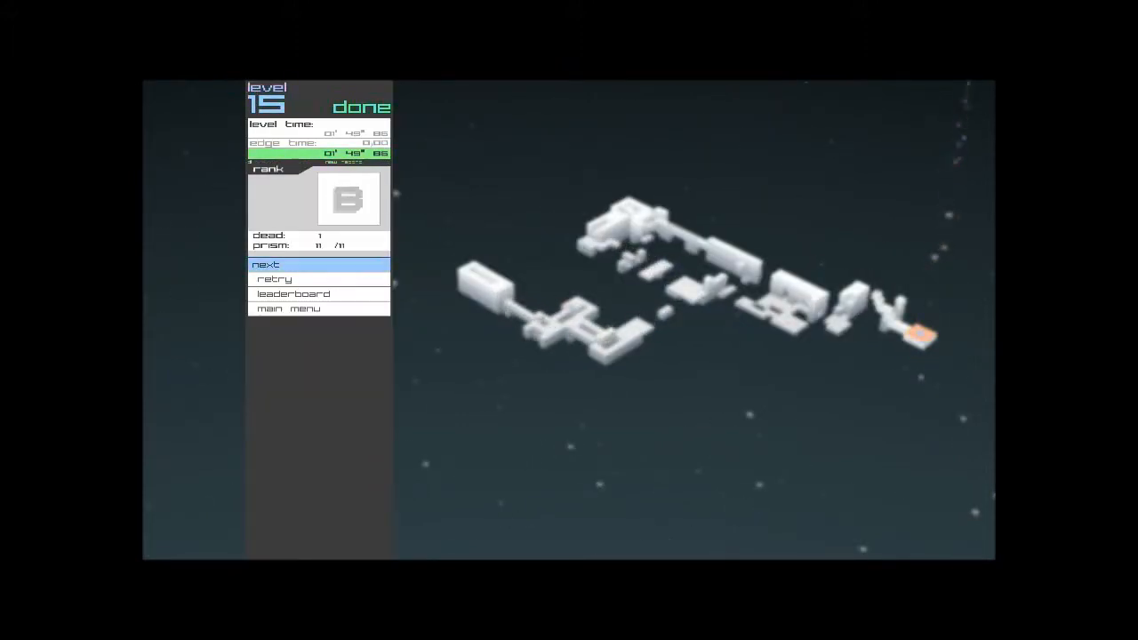
{"action": "left_click", "coordinate": [264, 264]}
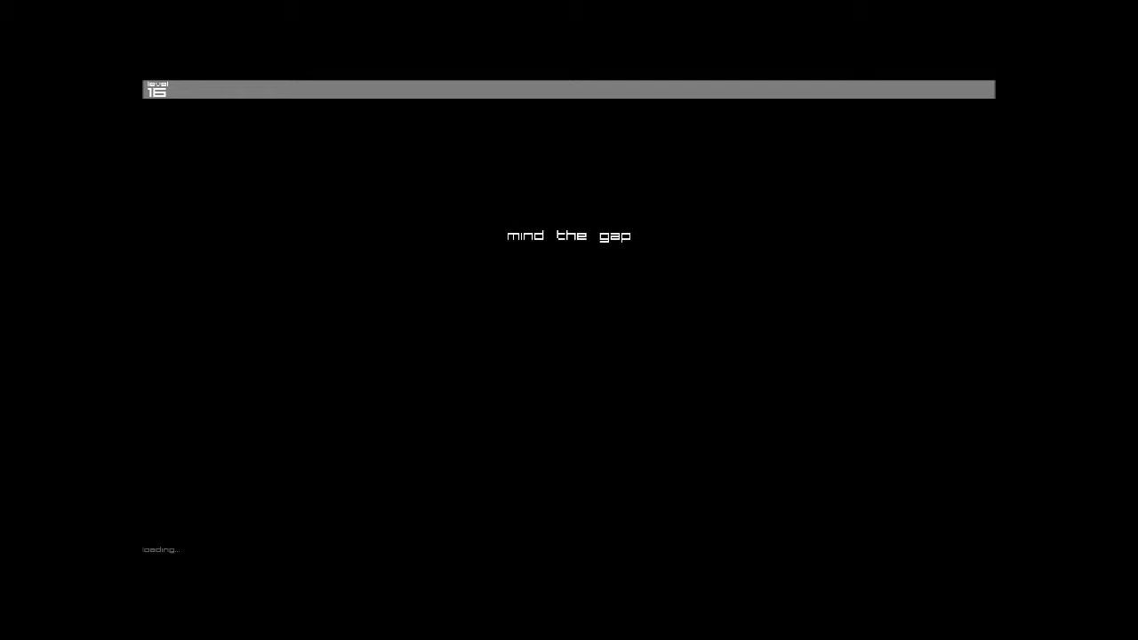